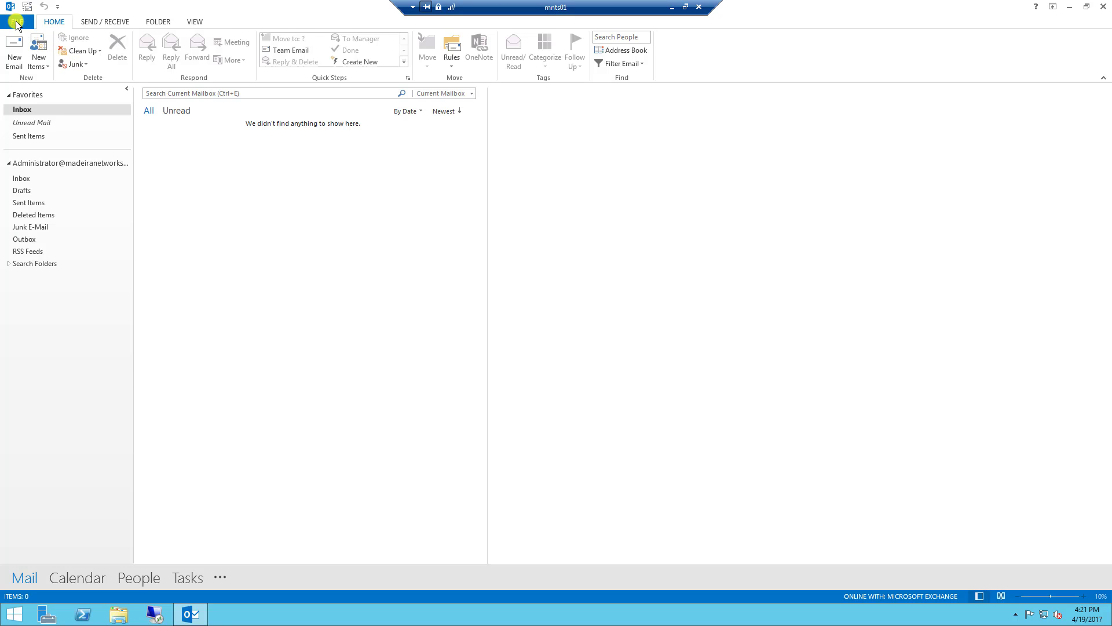
- Reach Manage Rules & Alerts from the File > Info account page
left_click(16, 21)
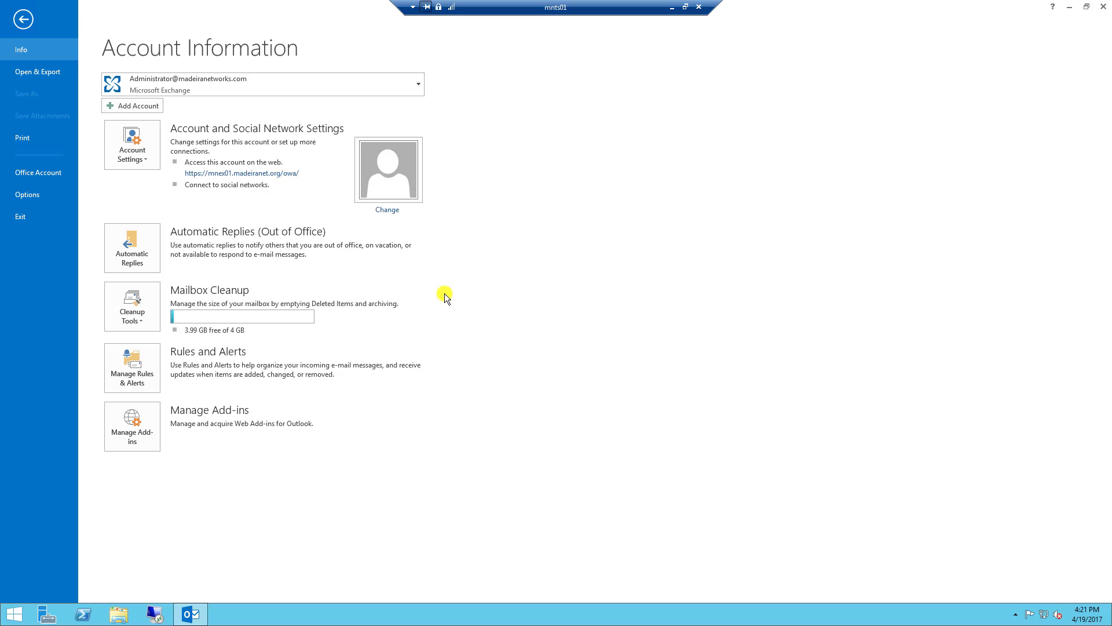
mouse_move(177, 394)
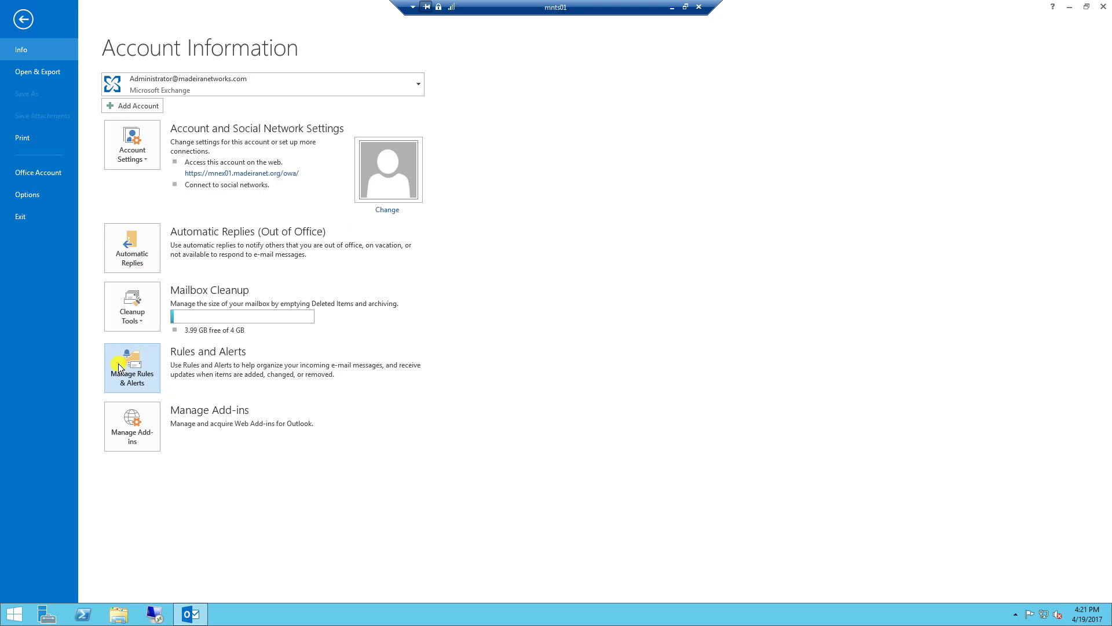
mouse_move(131, 367)
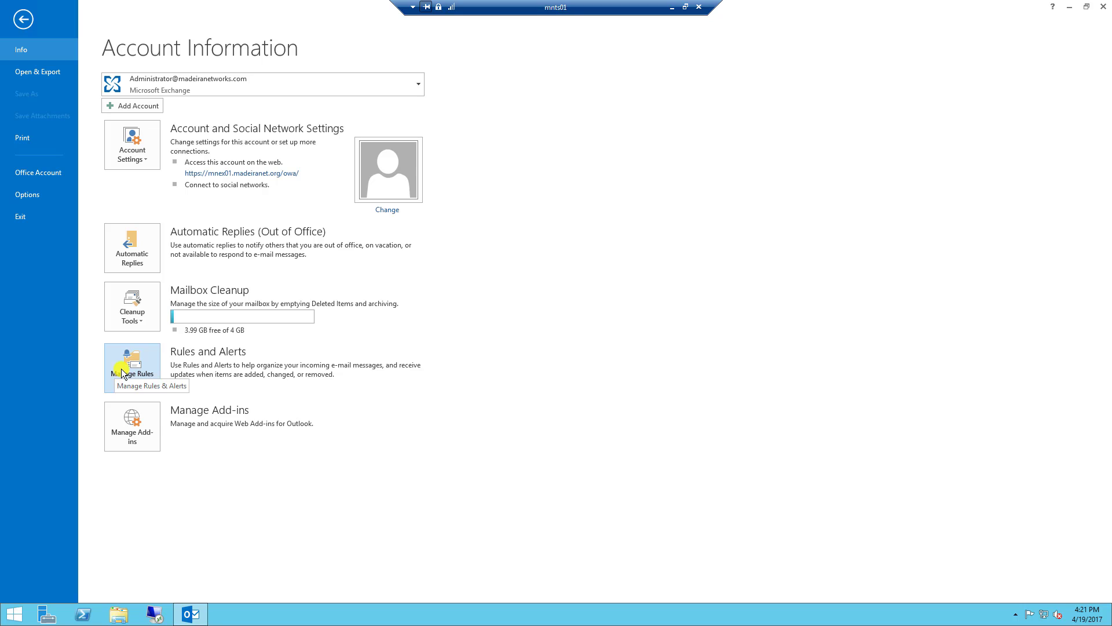
left_click(131, 368)
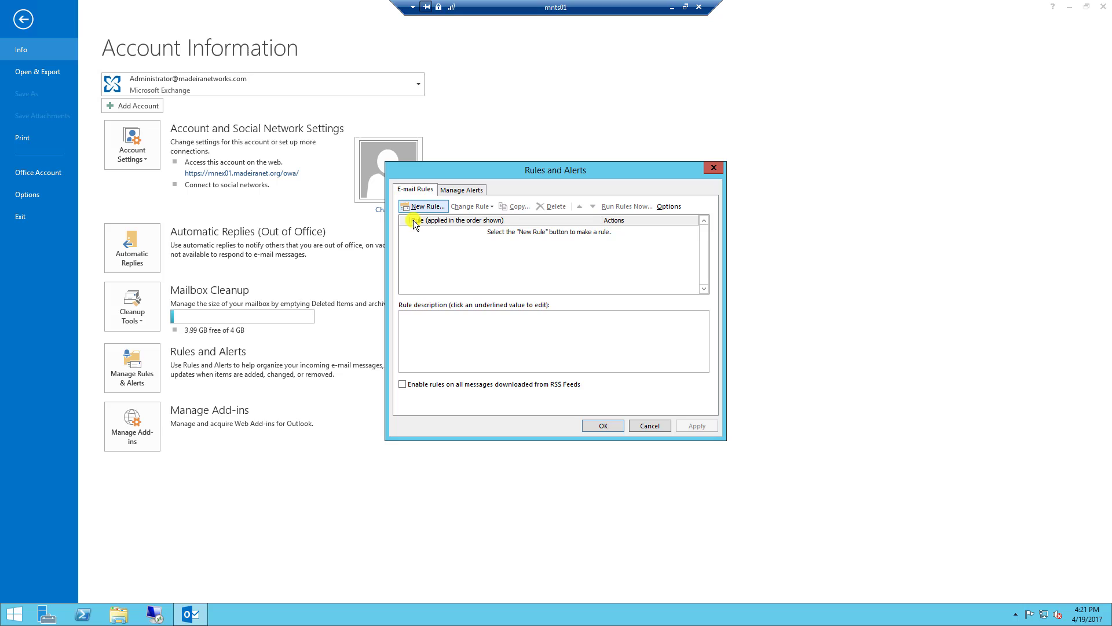
- Start a new blank rule applied to messages I receive and continue to conditions
left_click(423, 207)
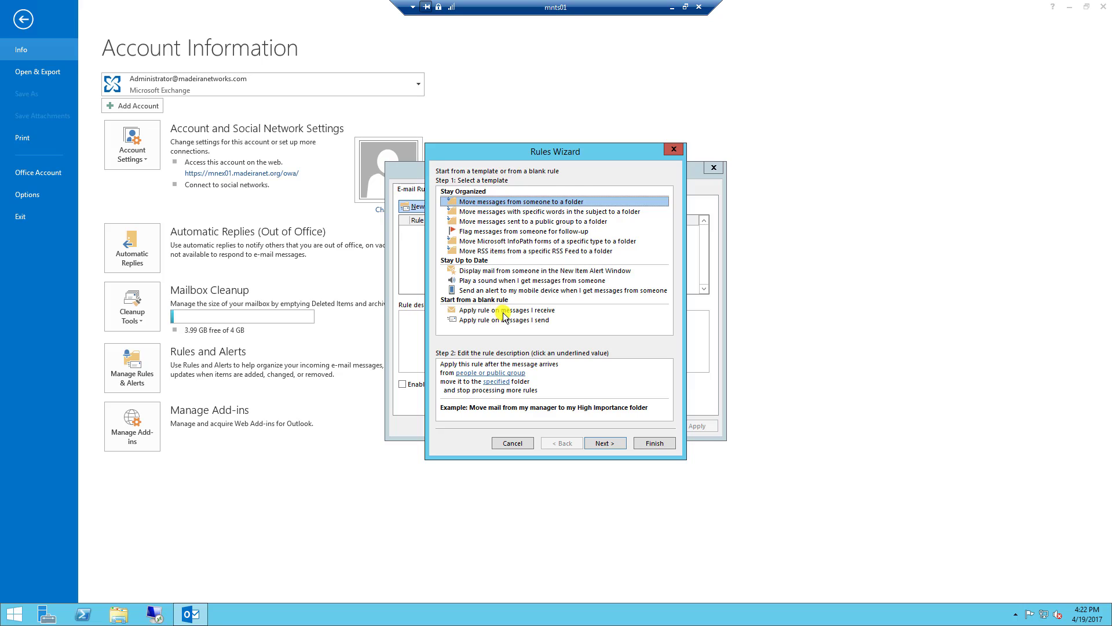
left_click(505, 311)
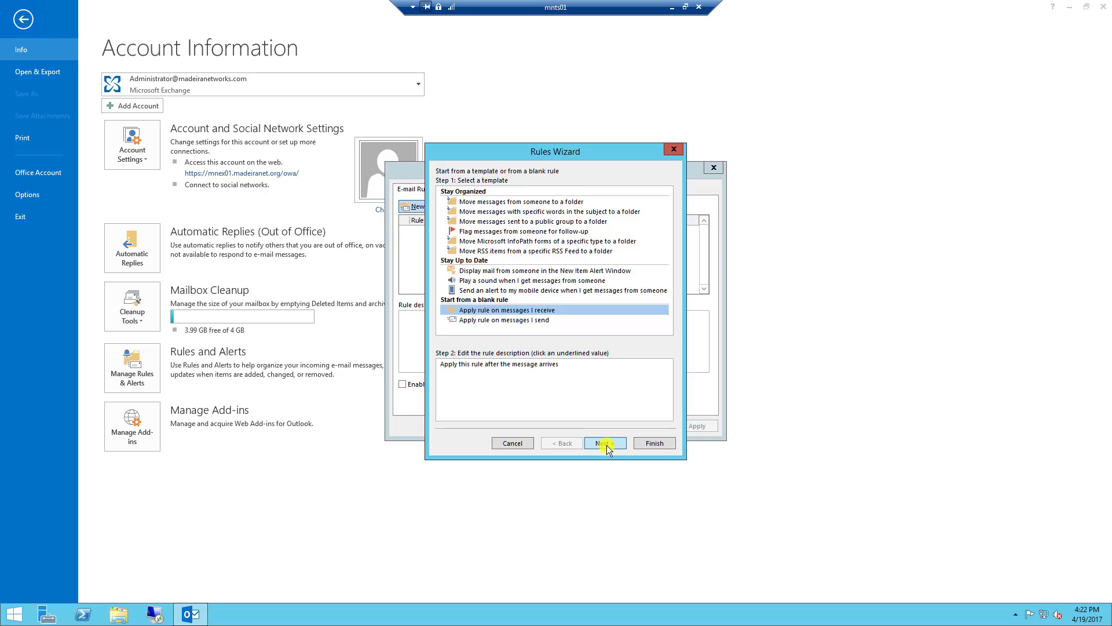
left_click(604, 443)
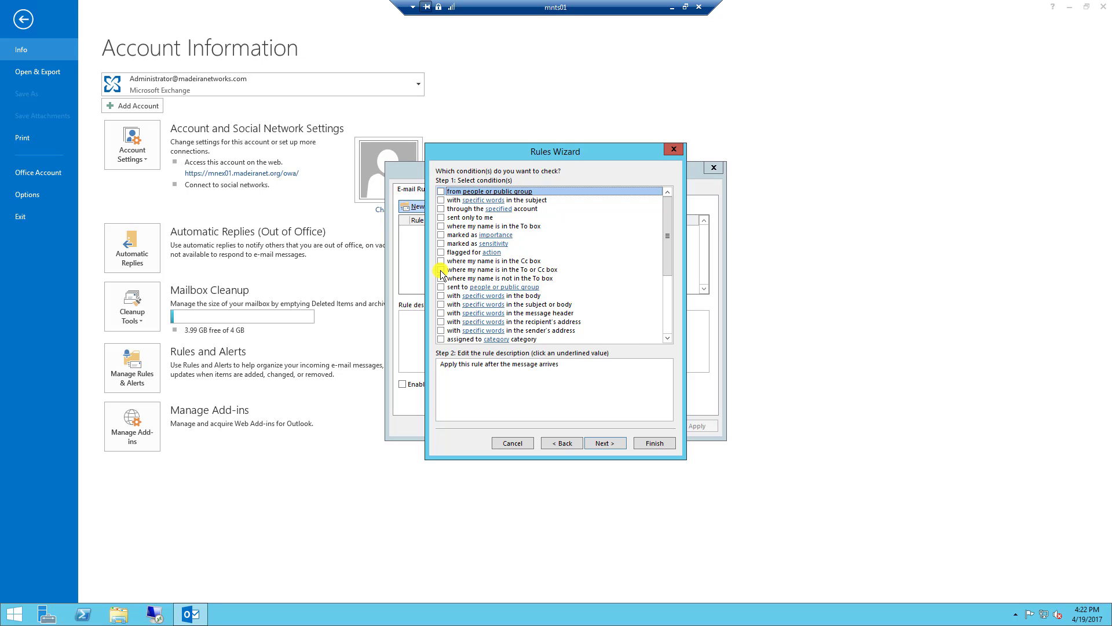
- Make the rule check 'where my name is in the To or Cc box' and continue to actions
left_click(440, 270)
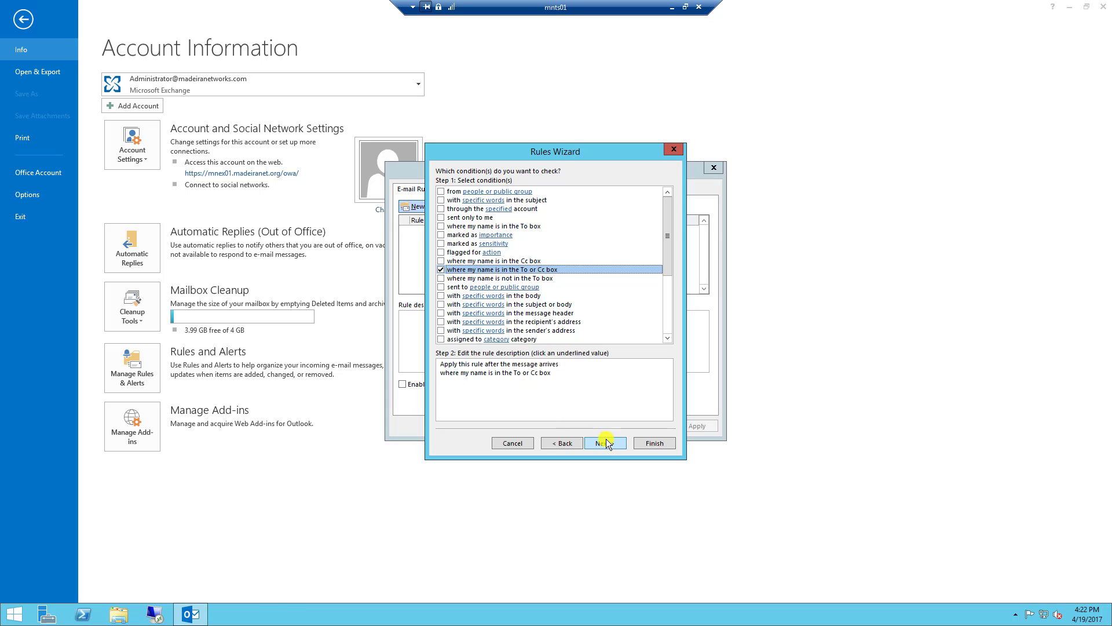
left_click(605, 443)
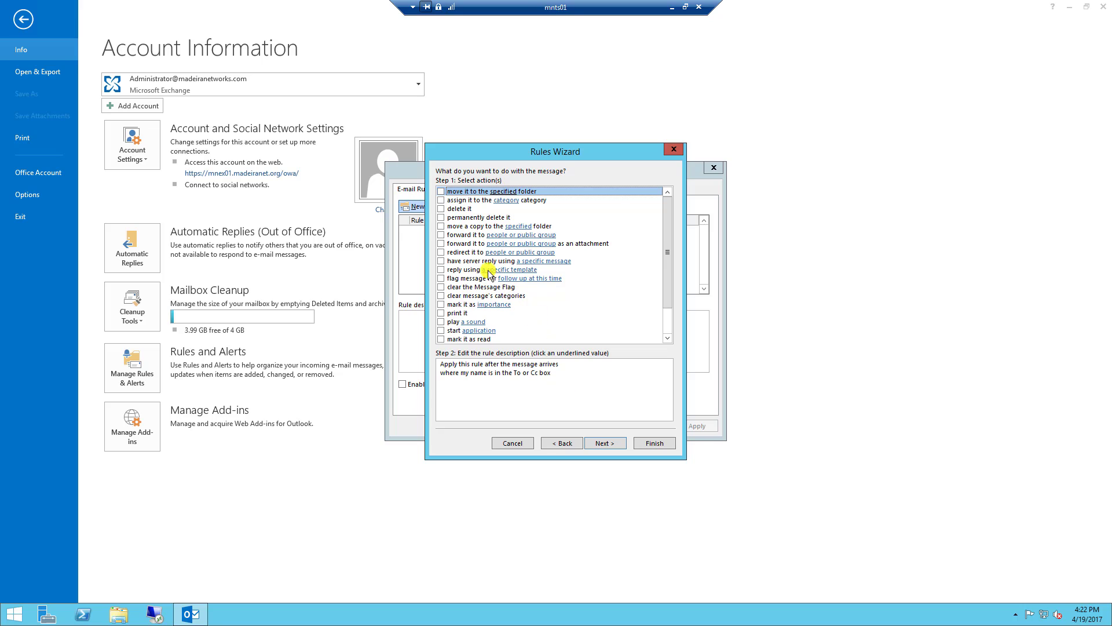
mouse_move(447, 235)
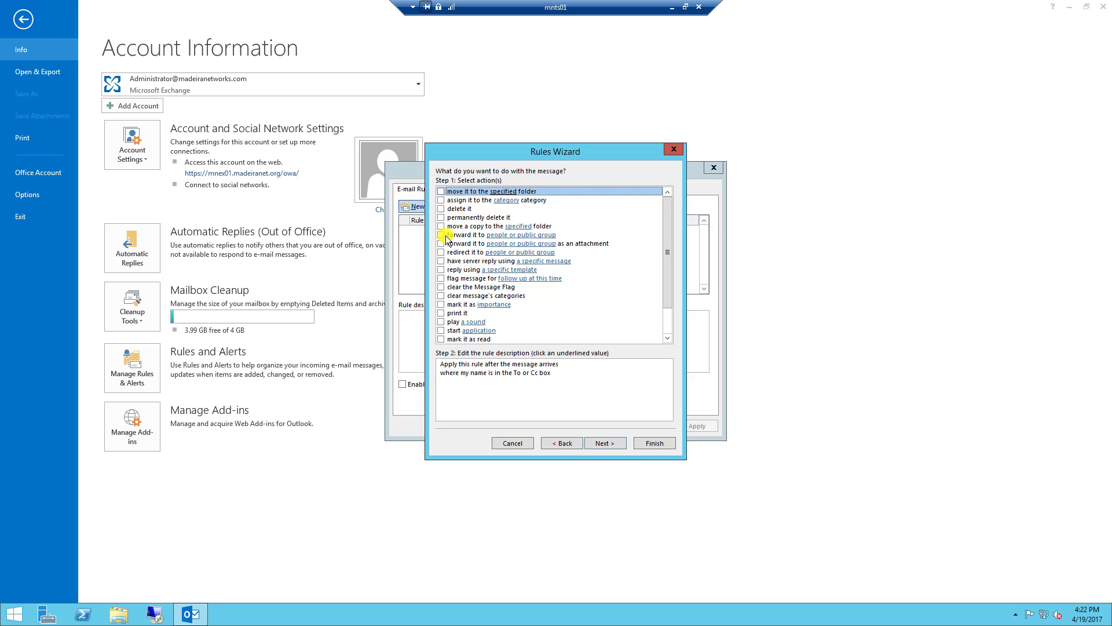
mouse_move(505, 243)
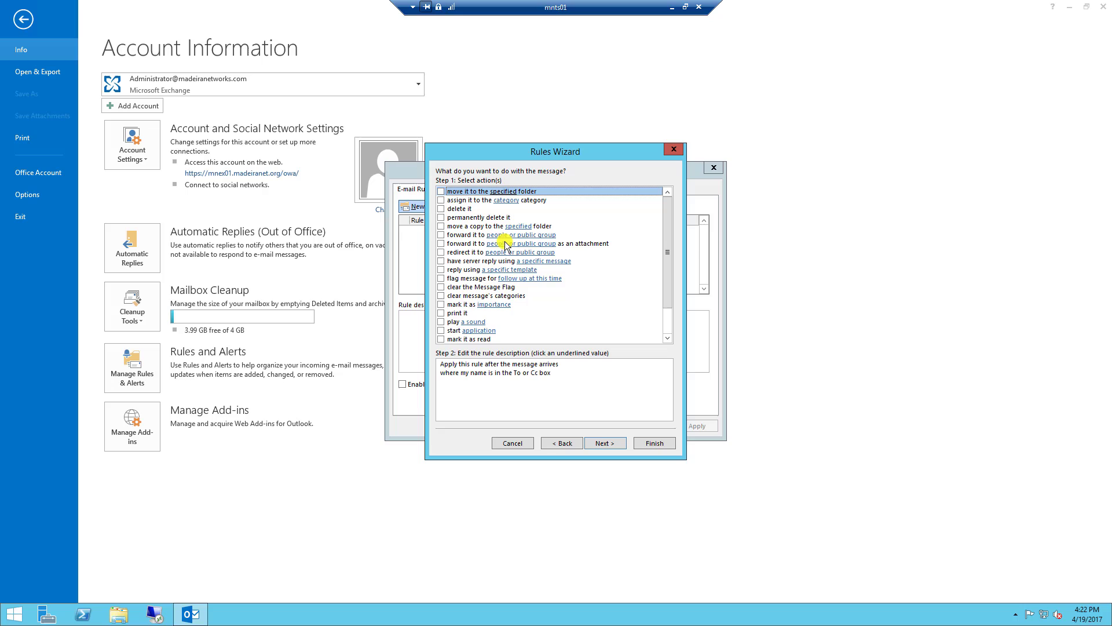
- Choose 'forward it to people or public group' and bring up the recipient address list
left_click(442, 234)
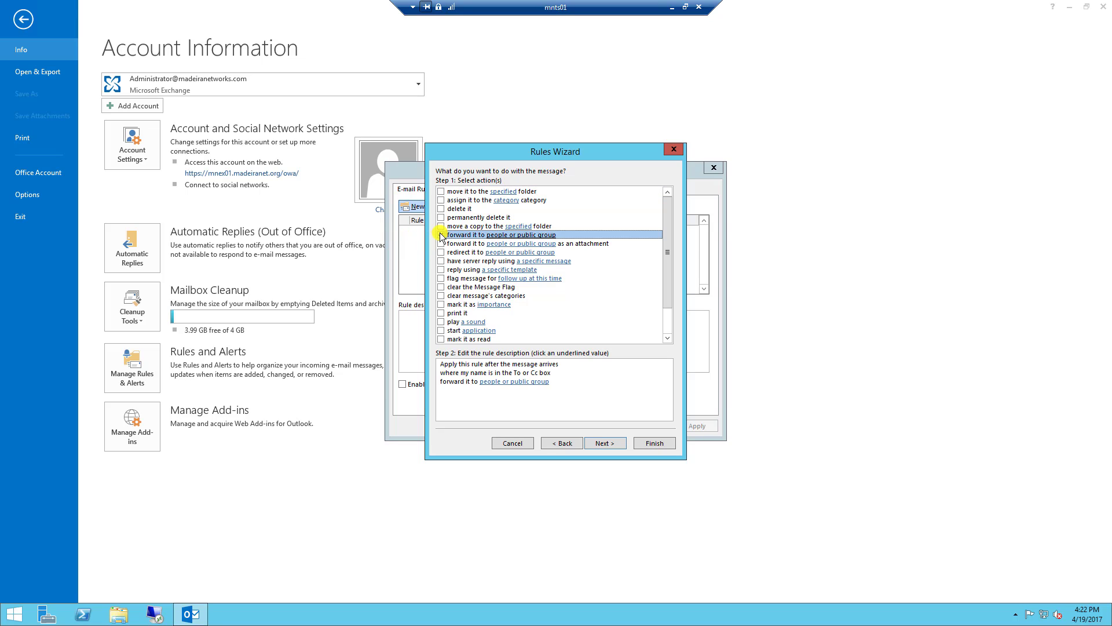
left_click(441, 236)
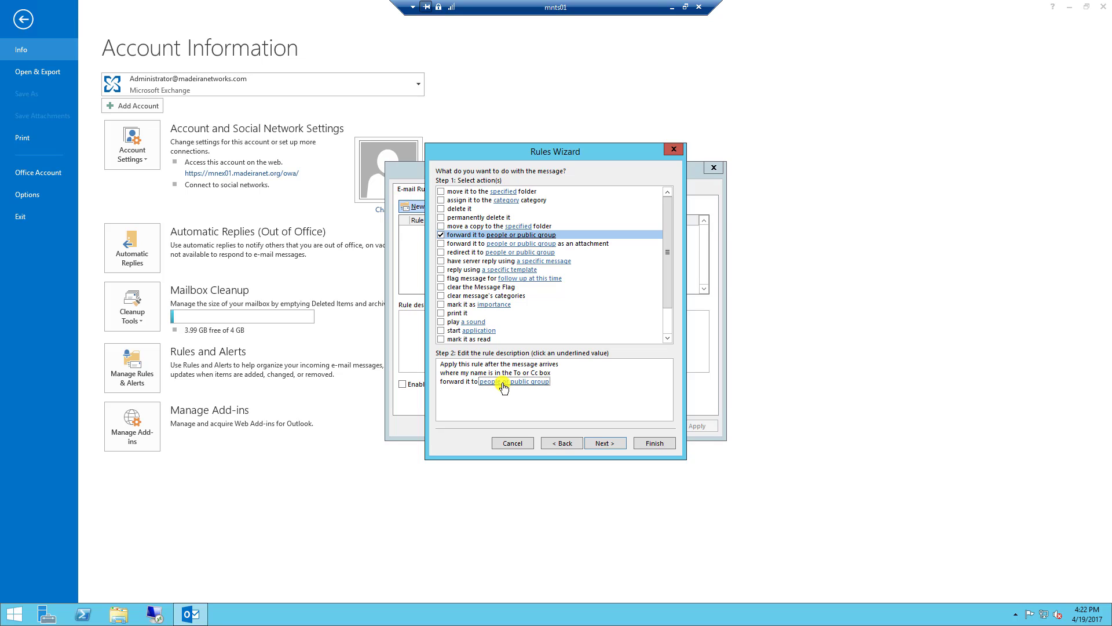
left_click(524, 381)
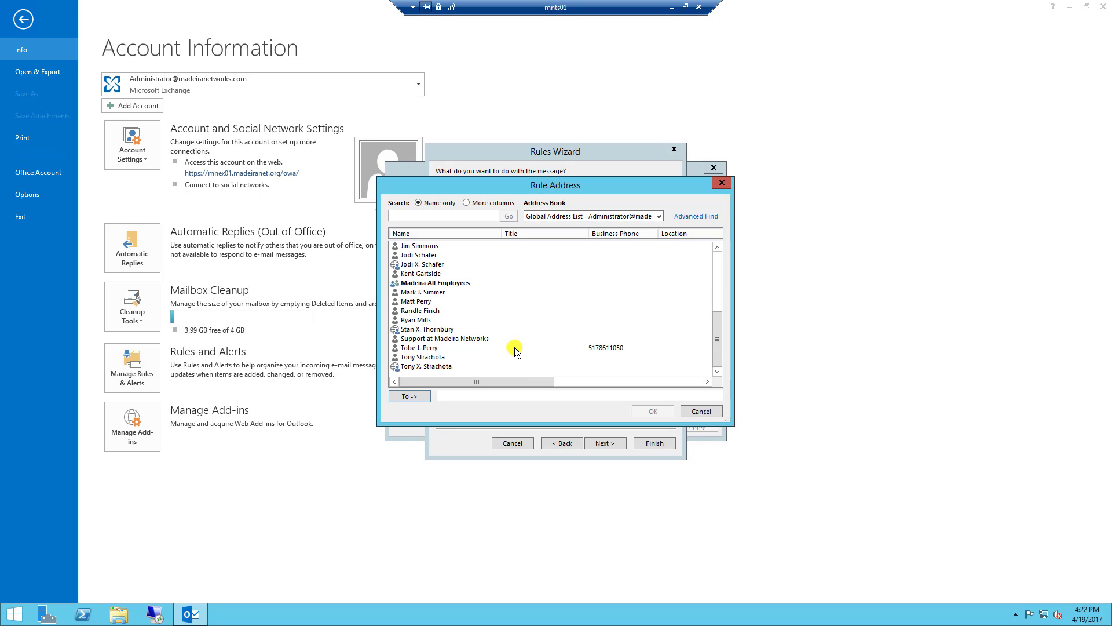
left_click(417, 320)
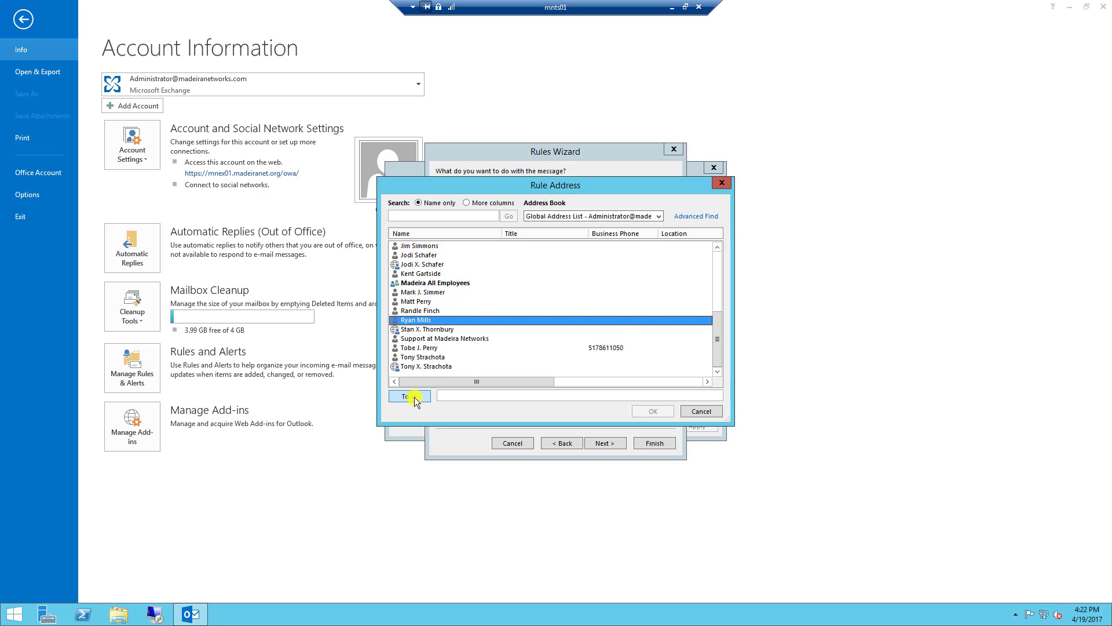
left_click(407, 395)
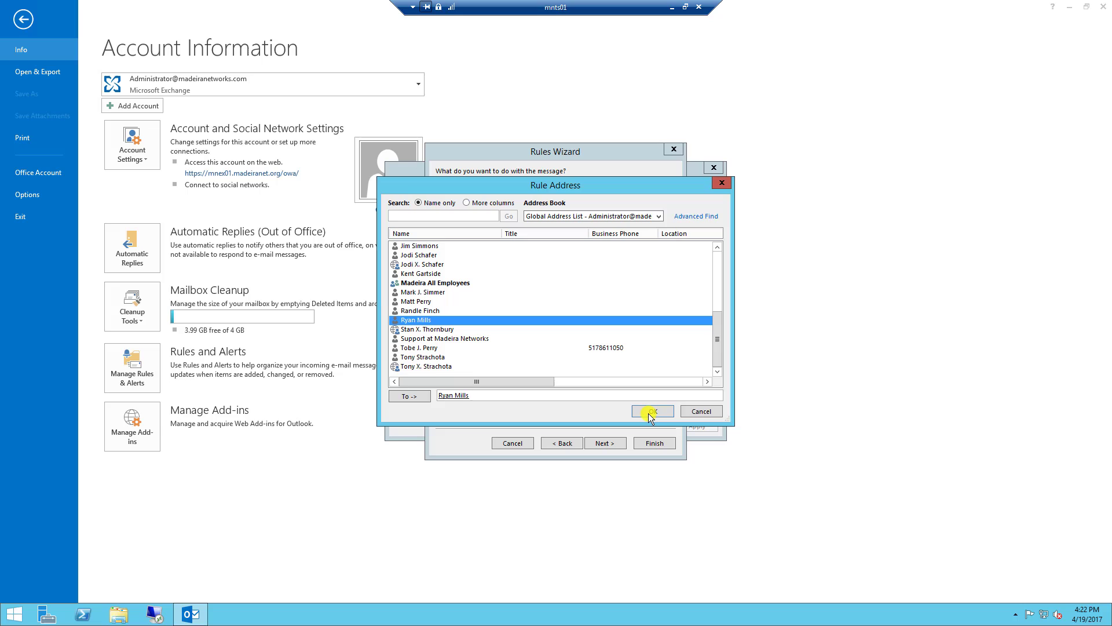
left_click(648, 410)
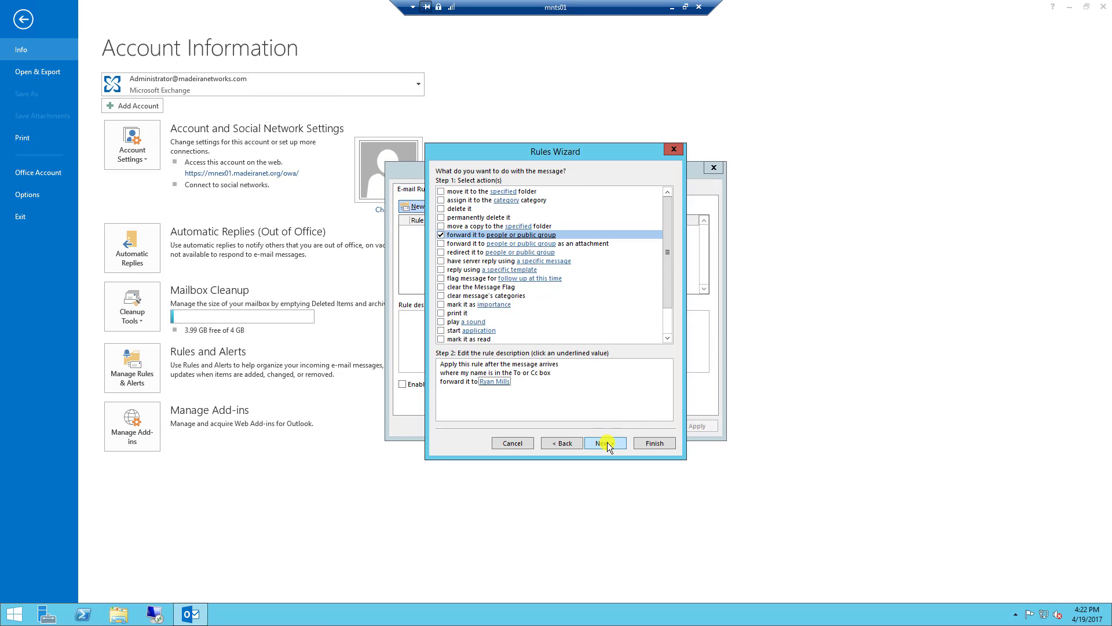
- Advance through the exceptions step without adding any exceptions
left_click(605, 442)
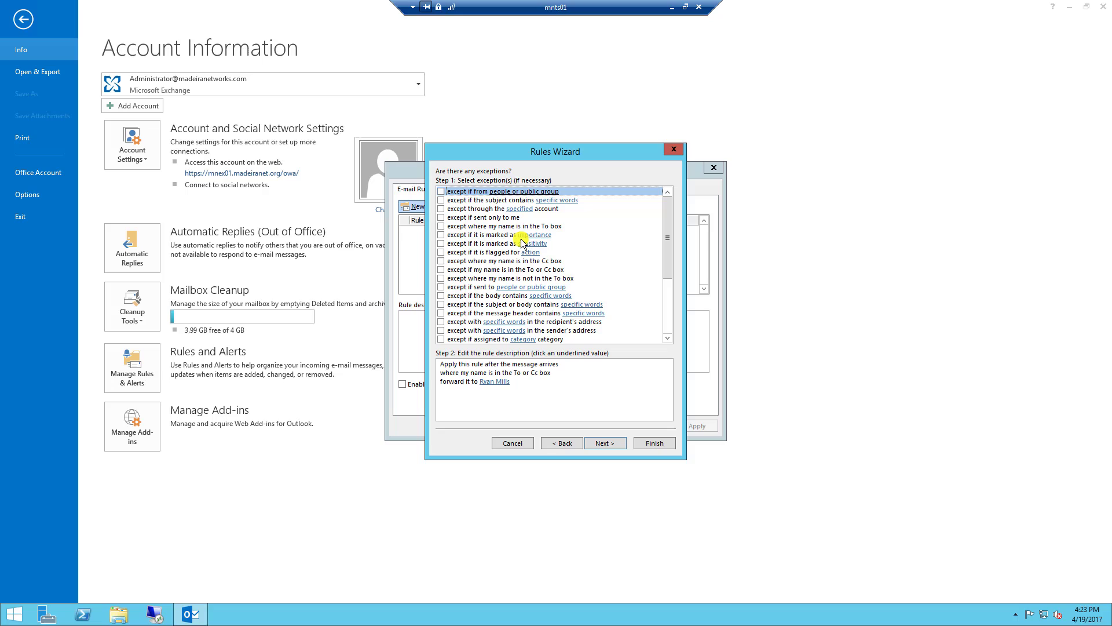
mouse_move(533, 295)
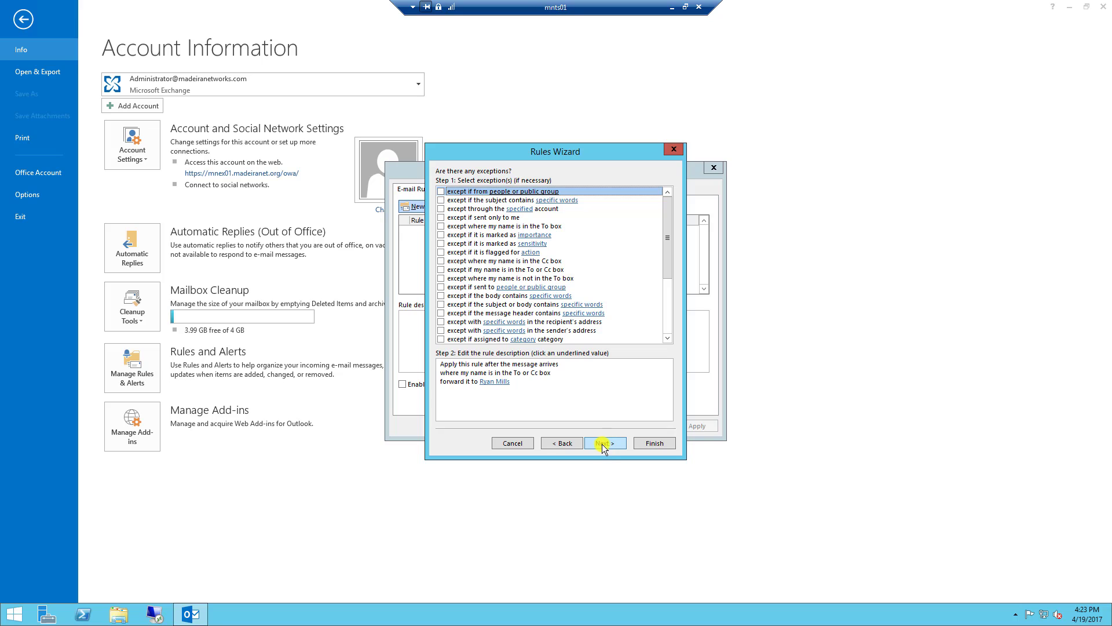
left_click(604, 443)
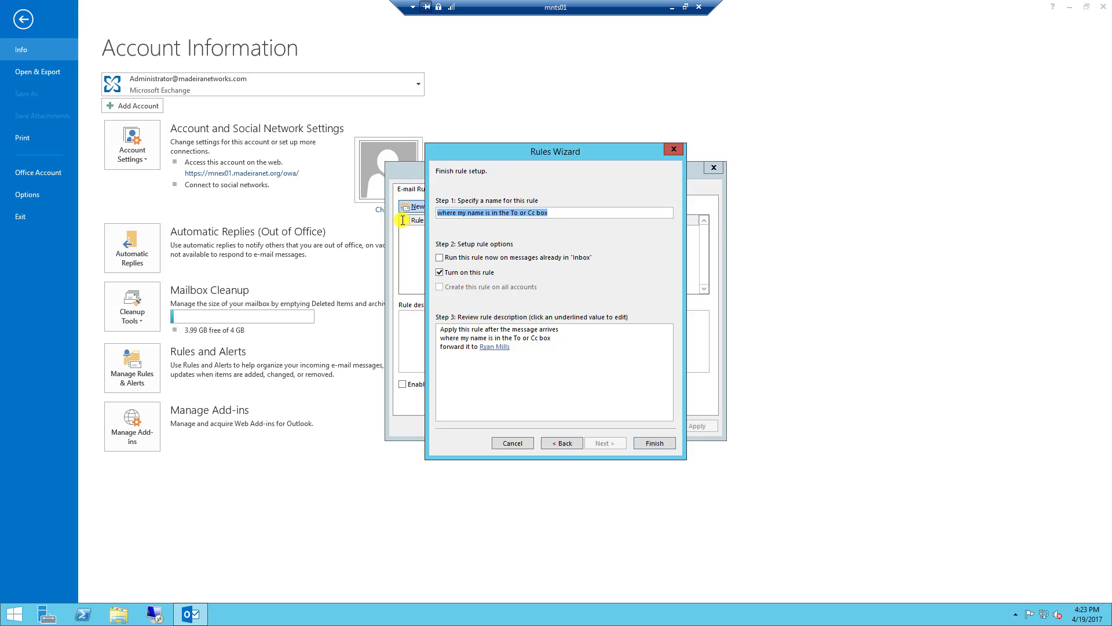
- Name the rule 'Forward to Ryan', keep it turned on, and finish the wizard
type("Forward to Ryan")
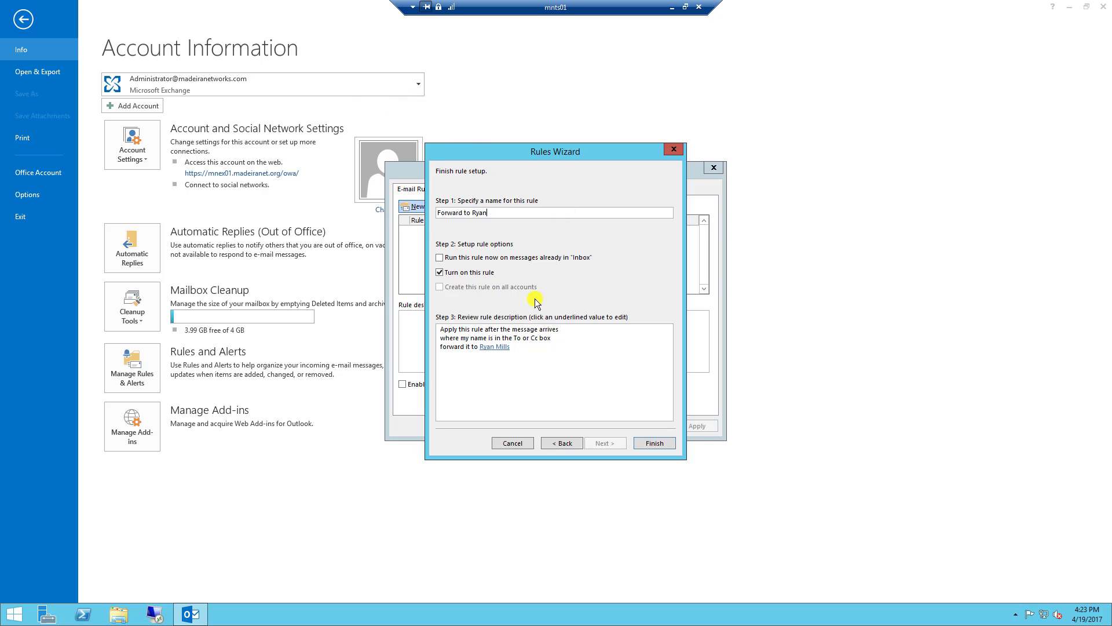
left_click(441, 273)
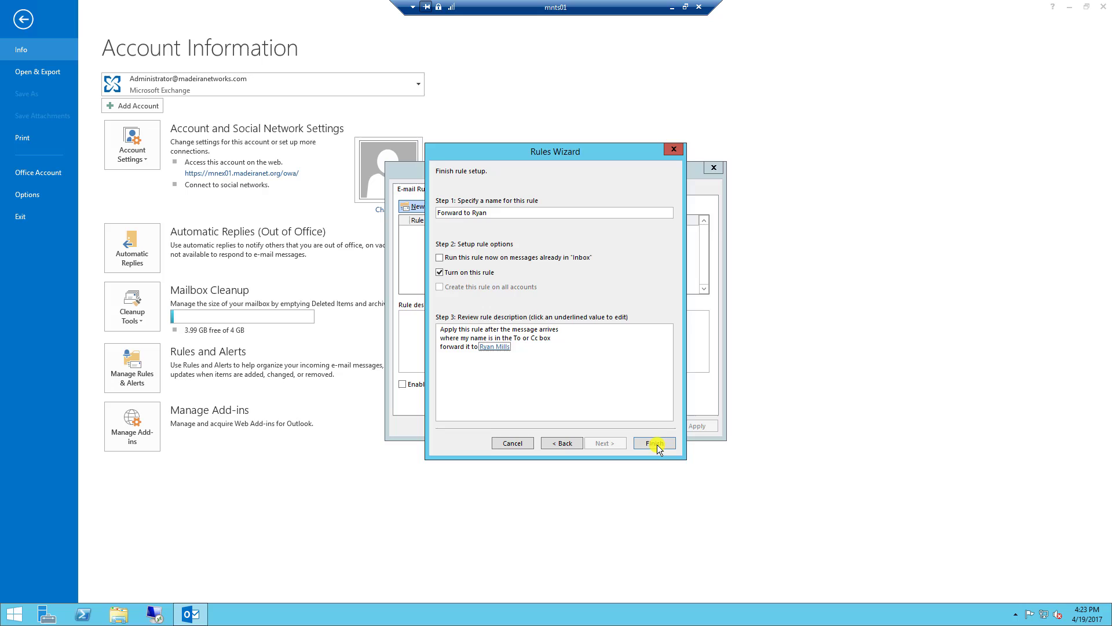
left_click(652, 443)
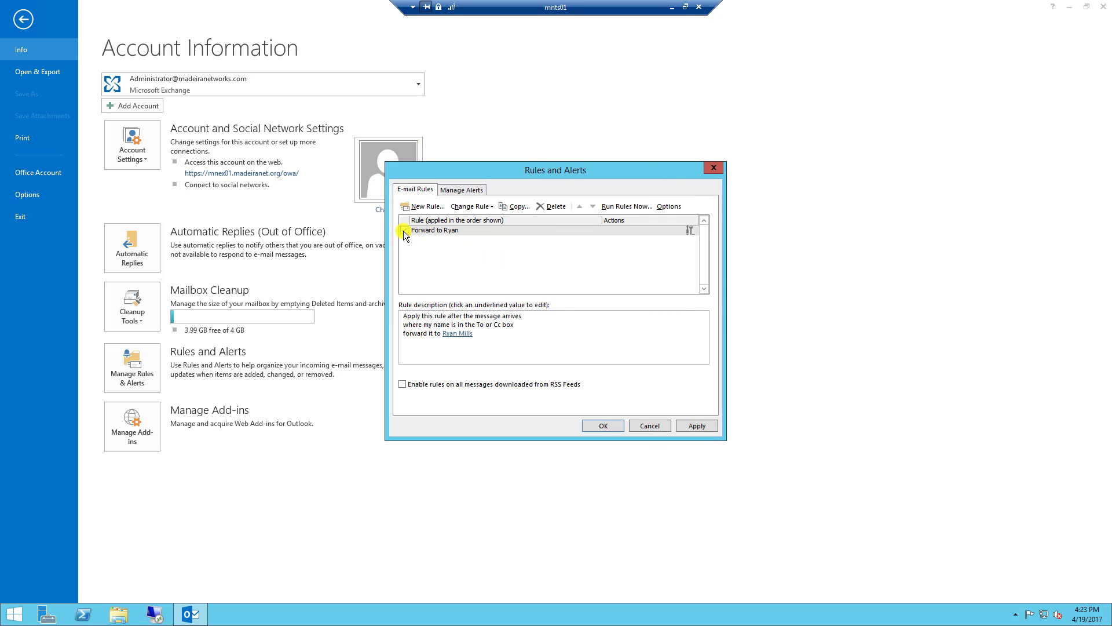
- Apply the enabled 'Forward to Ryan' rule and close Rules and Alerts with OK
left_click(434, 230)
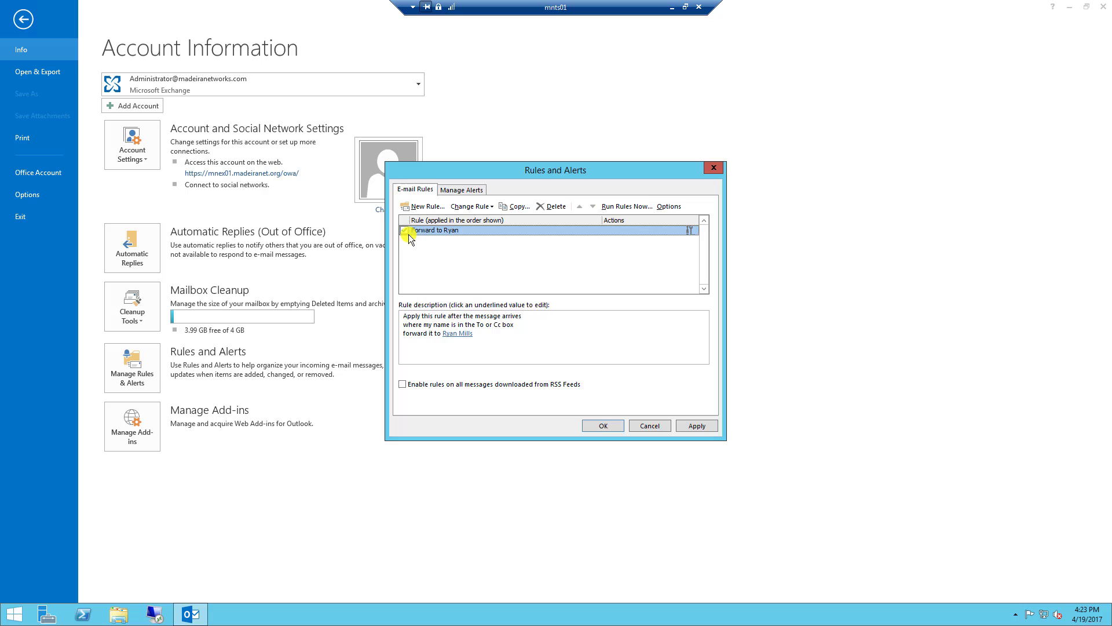
left_click(403, 230)
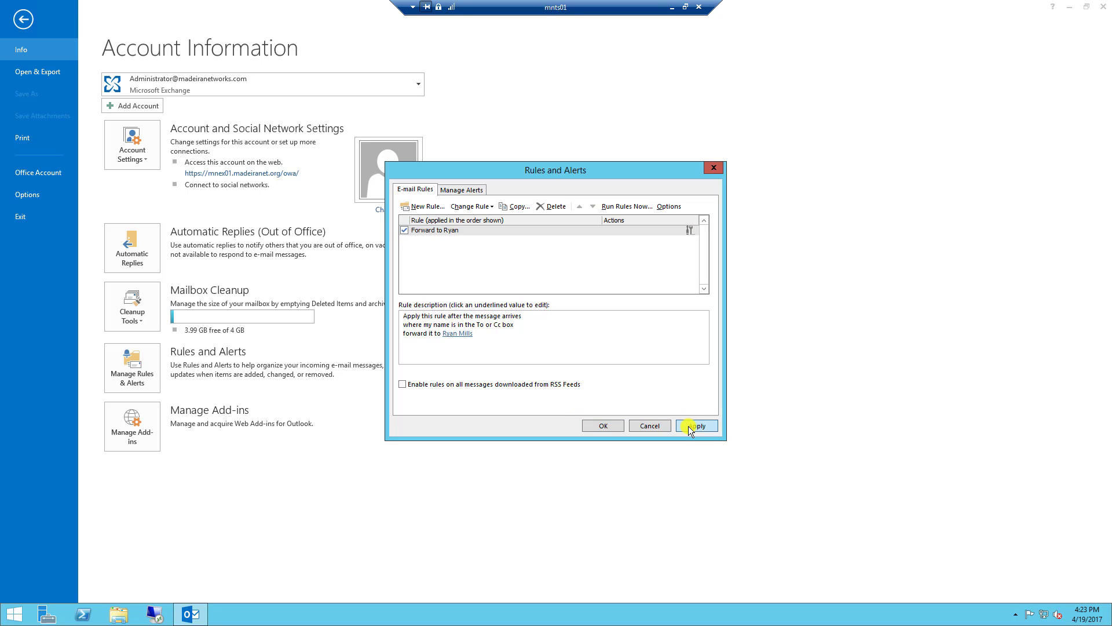
left_click(697, 425)
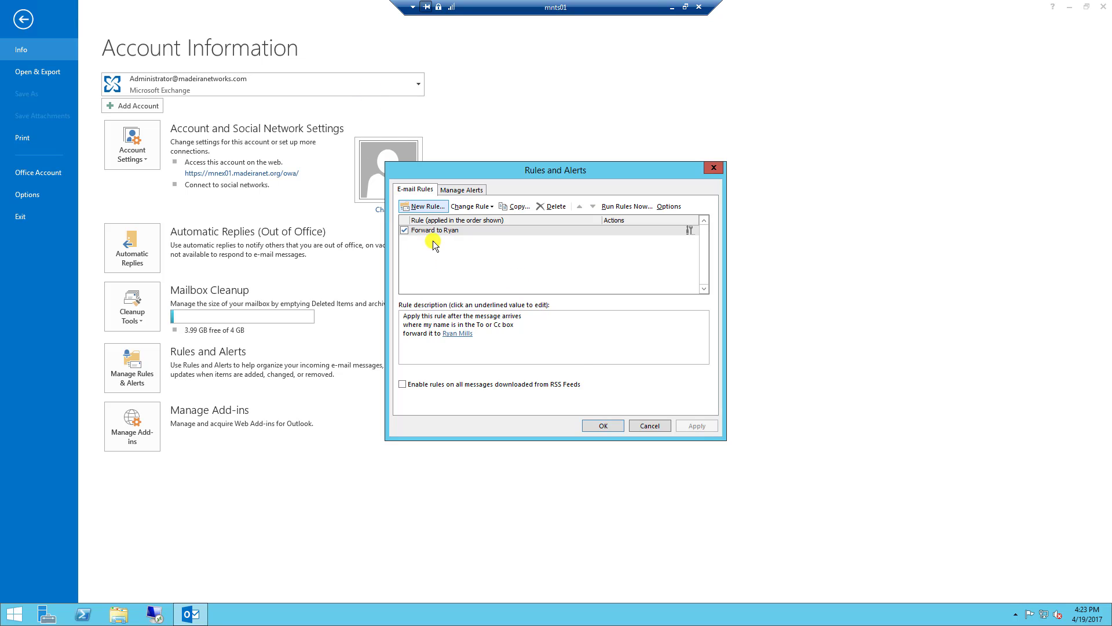
mouse_move(603, 425)
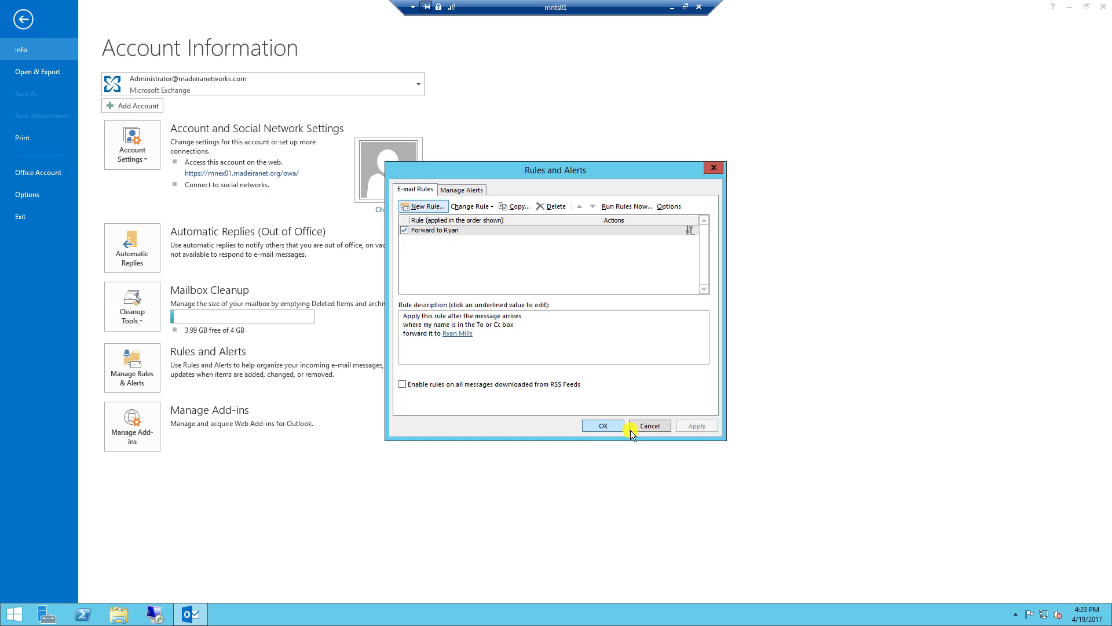
left_click(649, 425)
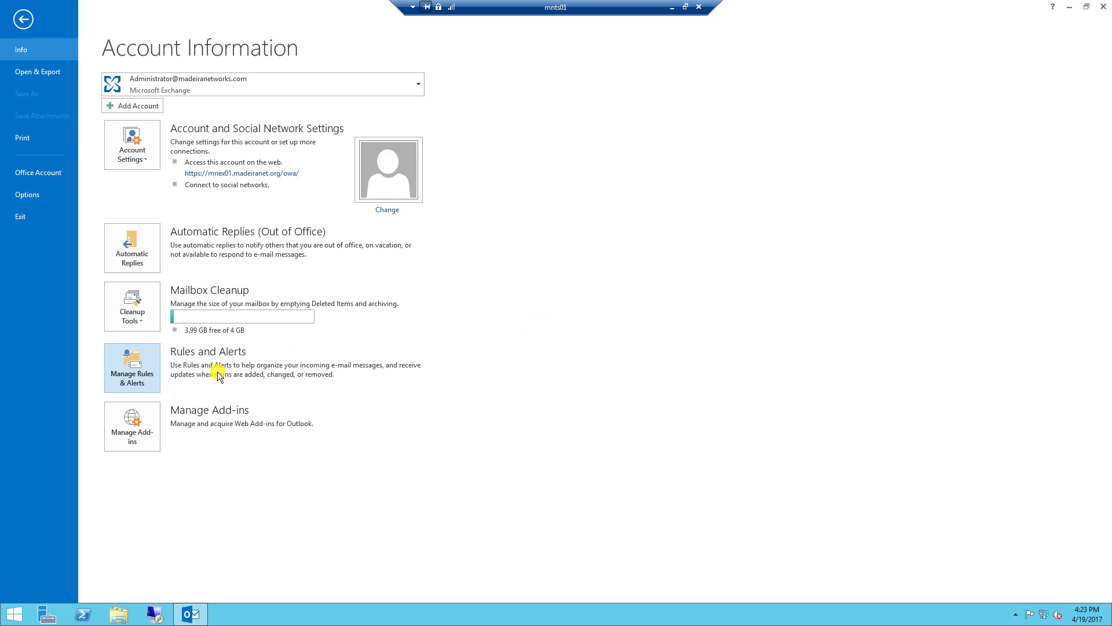
- Back in Rules and Alerts, untick 'Forward to Ryan' so the rule is switched off
left_click(131, 368)
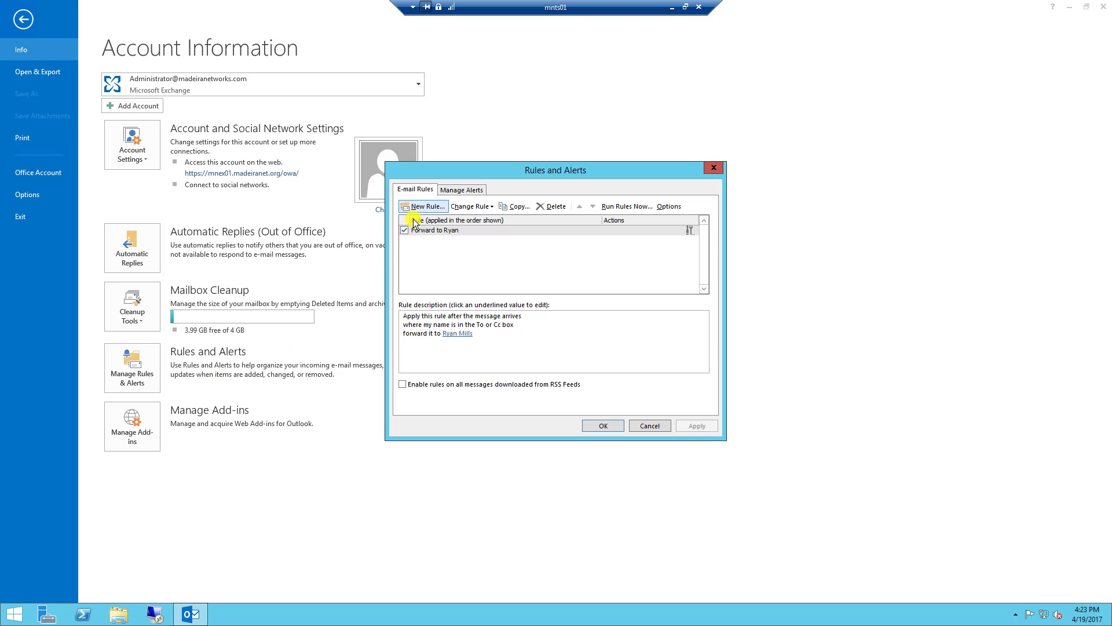
left_click(405, 229)
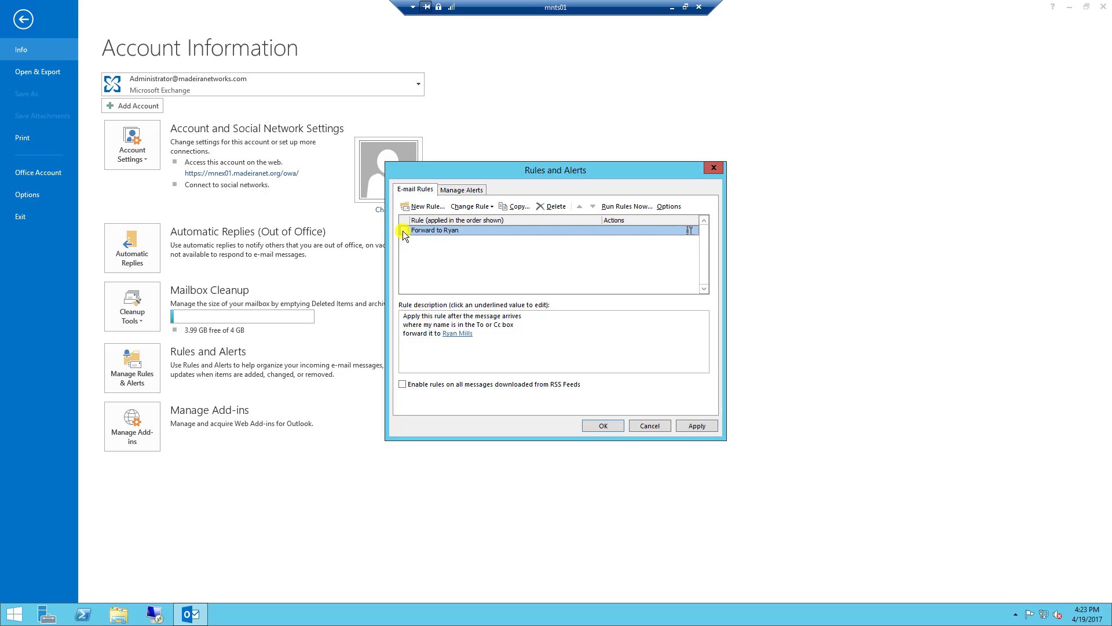
left_click(405, 229)
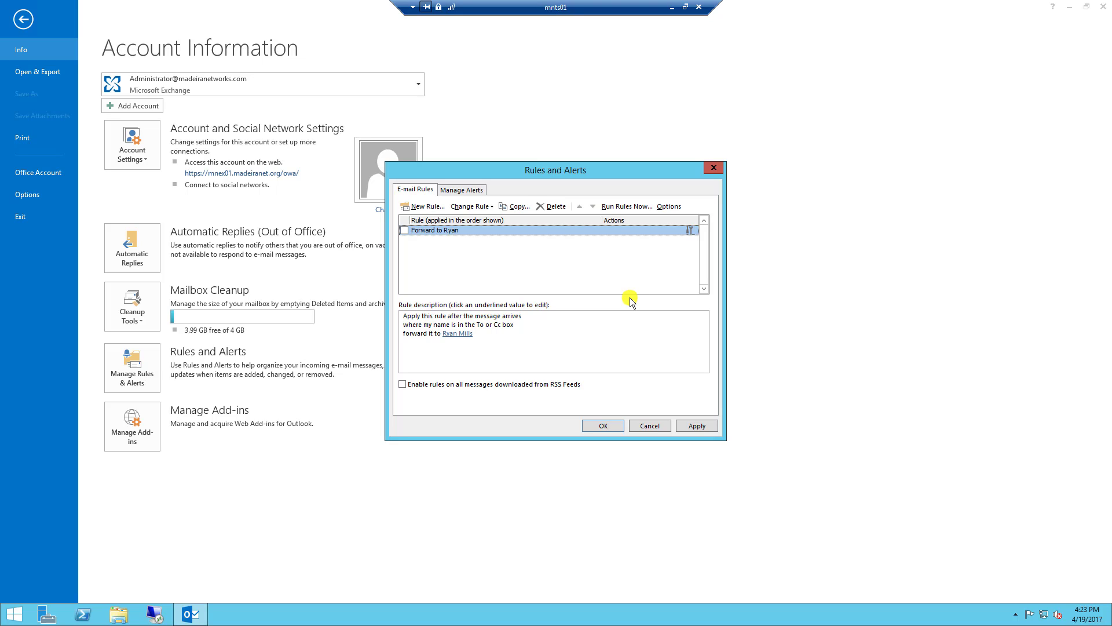
mouse_move(587, 334)
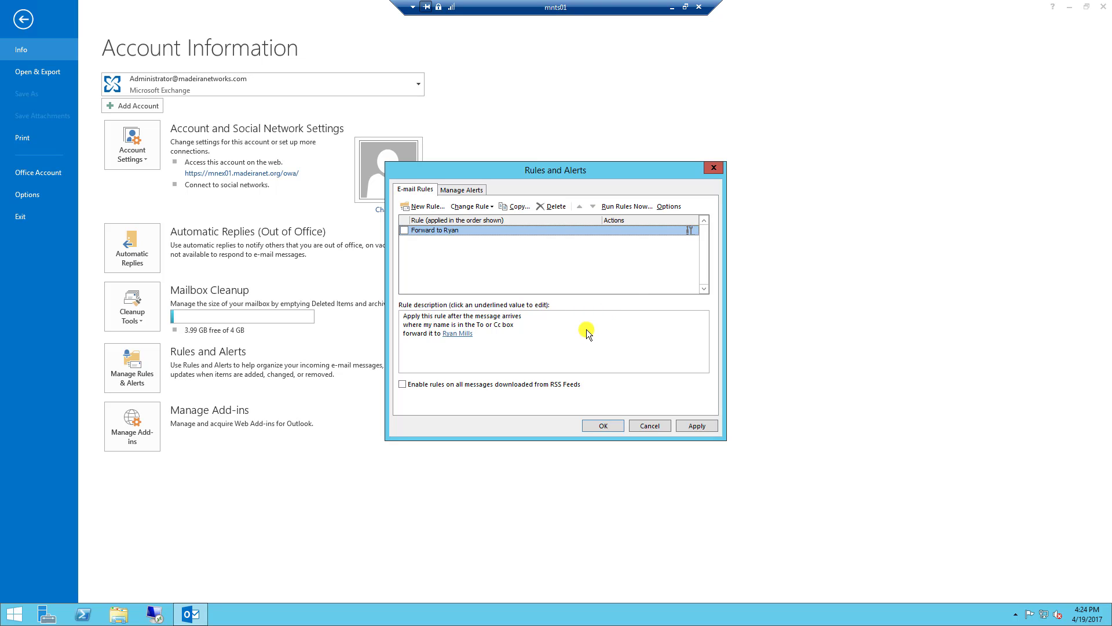